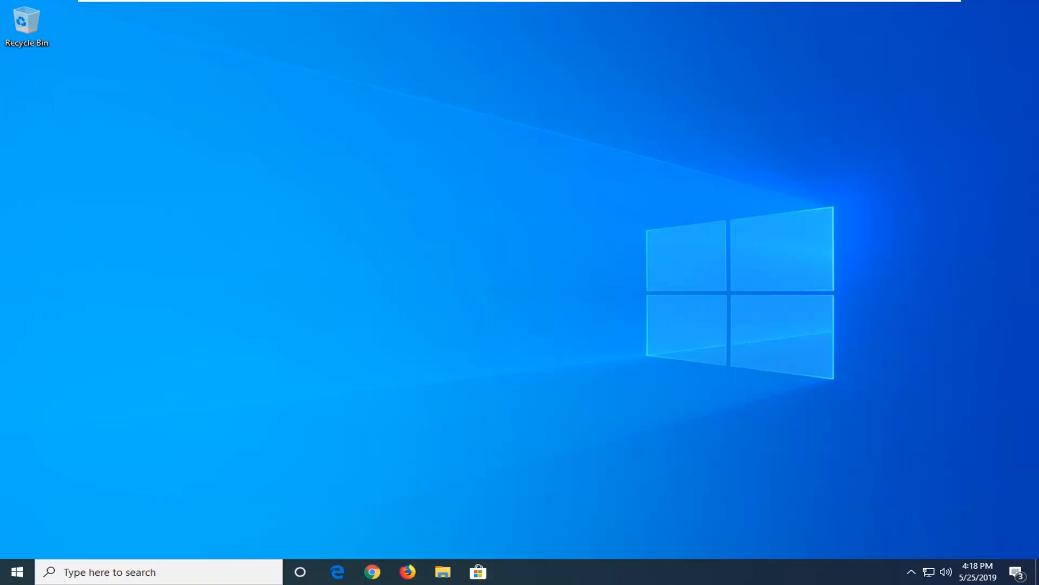
Step: Search the Start menu for 'cmd' to find Command Prompt
left_click(13, 572)
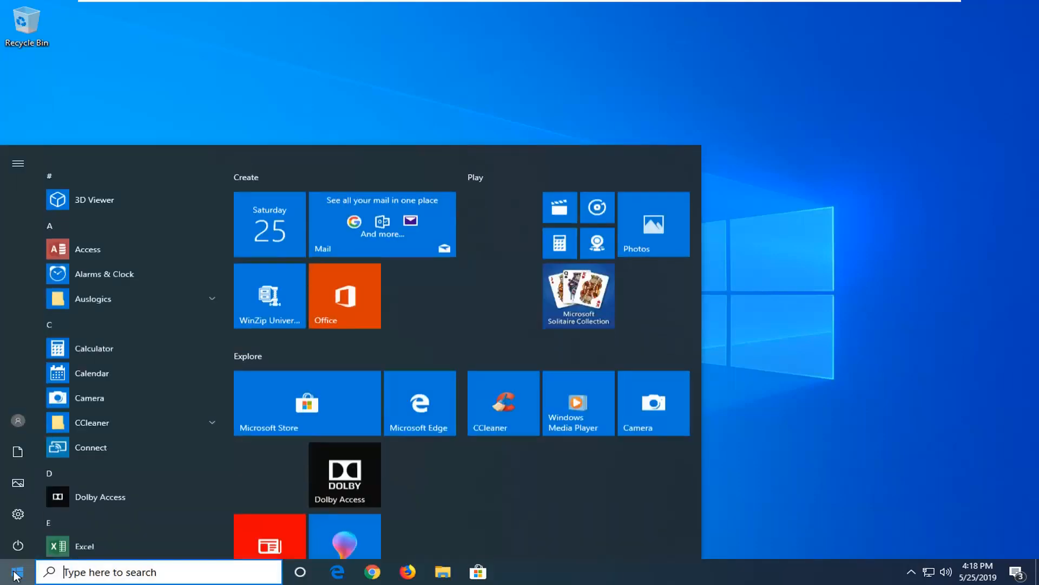
scroll("down", 3)
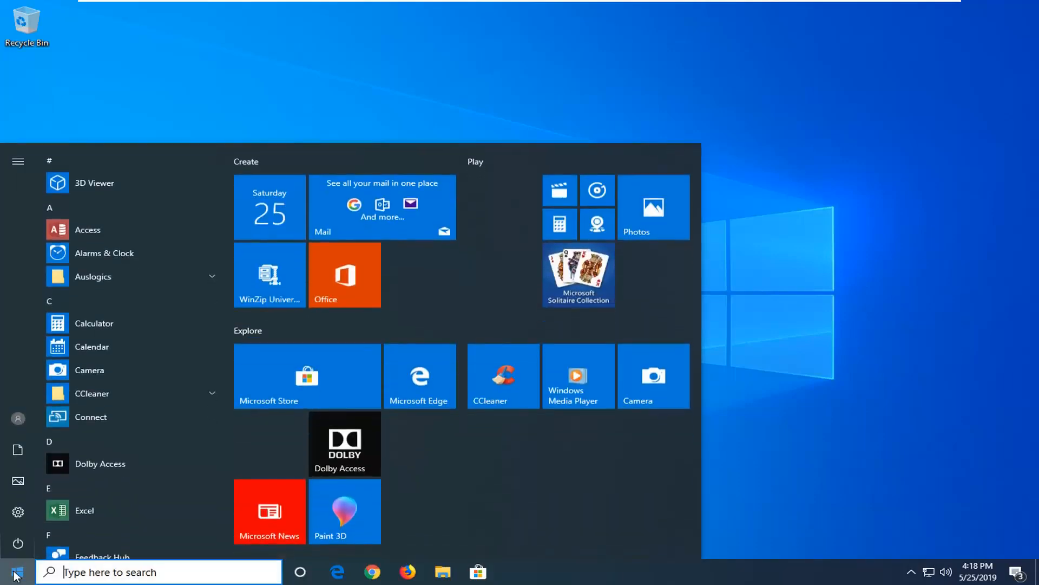
type("cm")
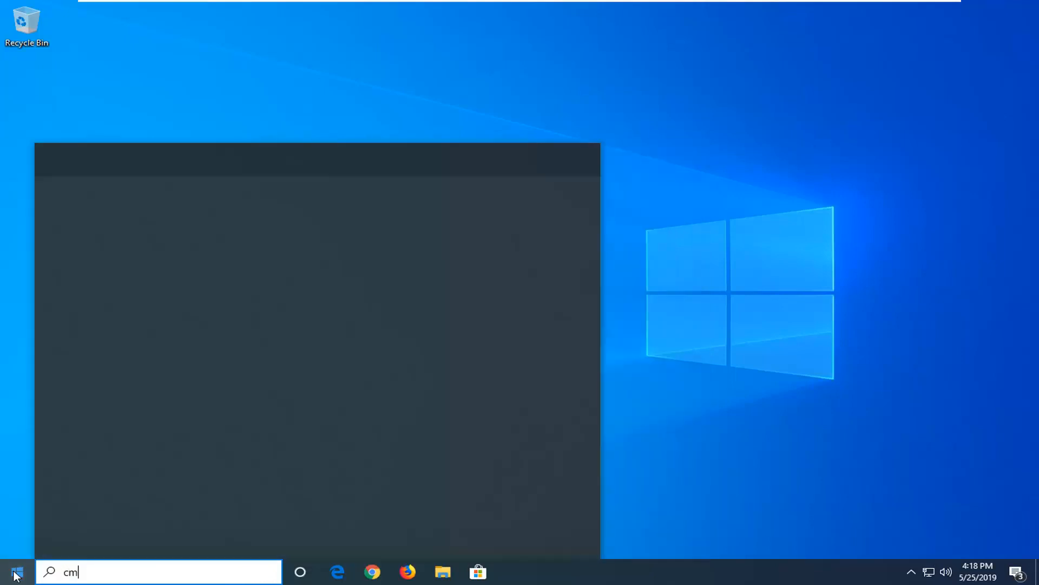
type("d")
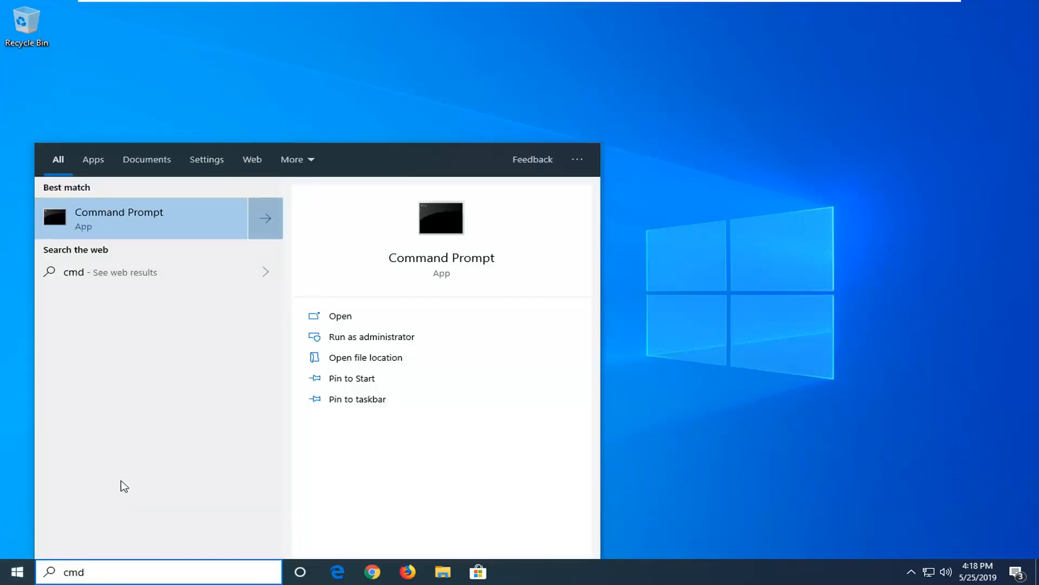
Step: Launch Command Prompt as administrator and allow it through User Account Control
right_click(119, 217)
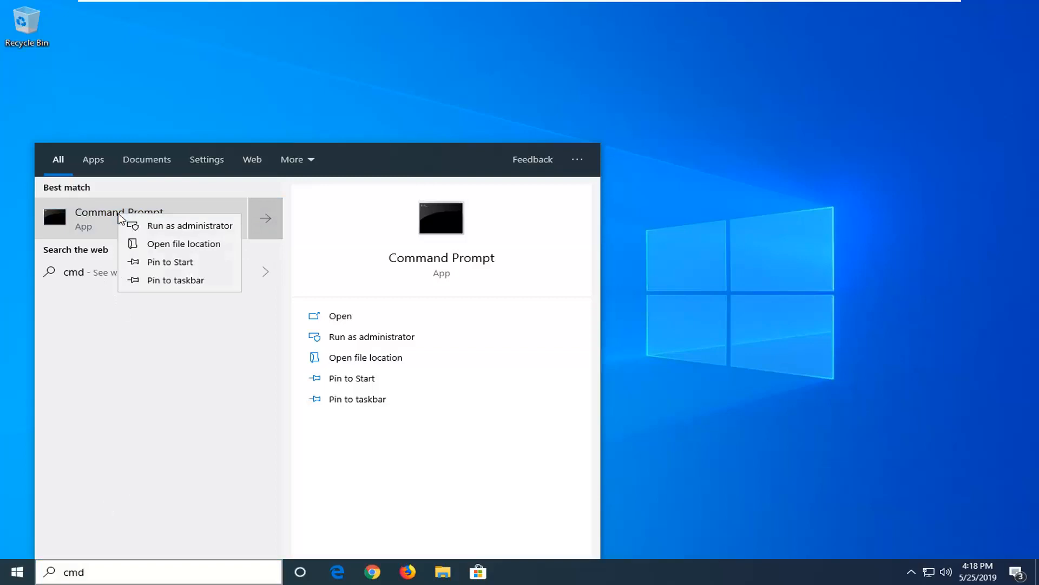
mouse_move(179, 225)
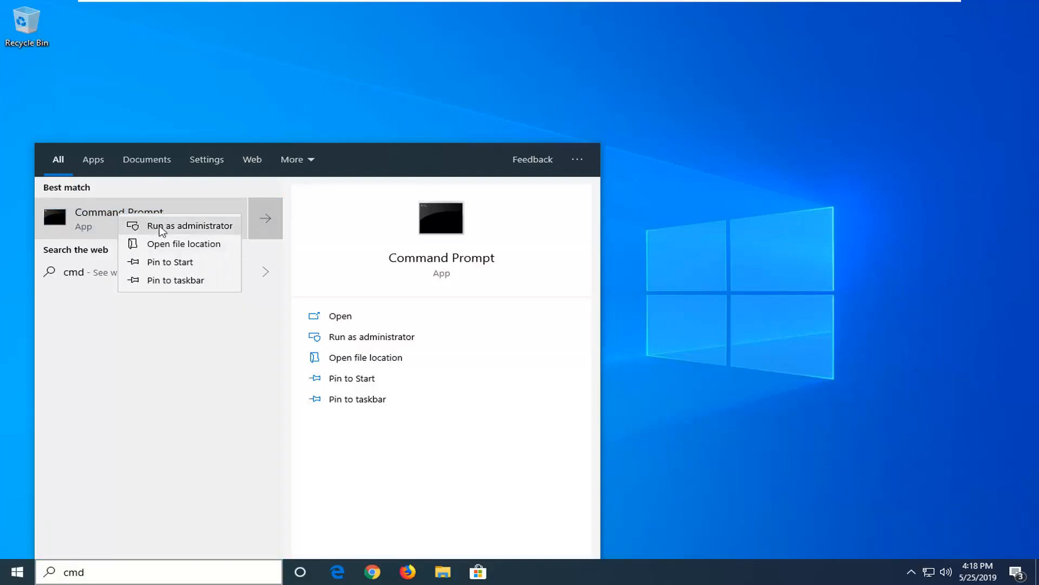
left_click(193, 226)
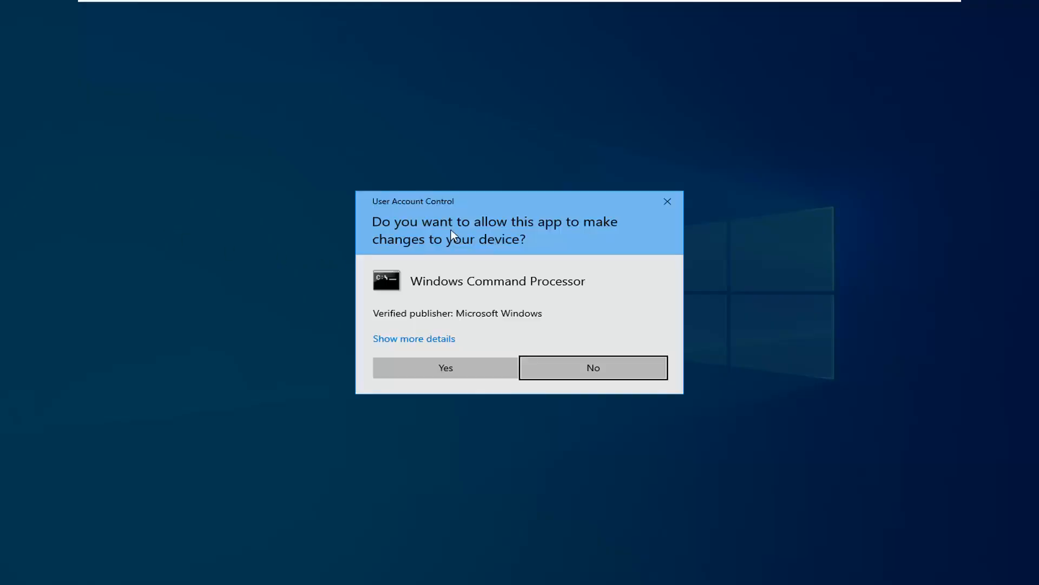
mouse_move(417, 400)
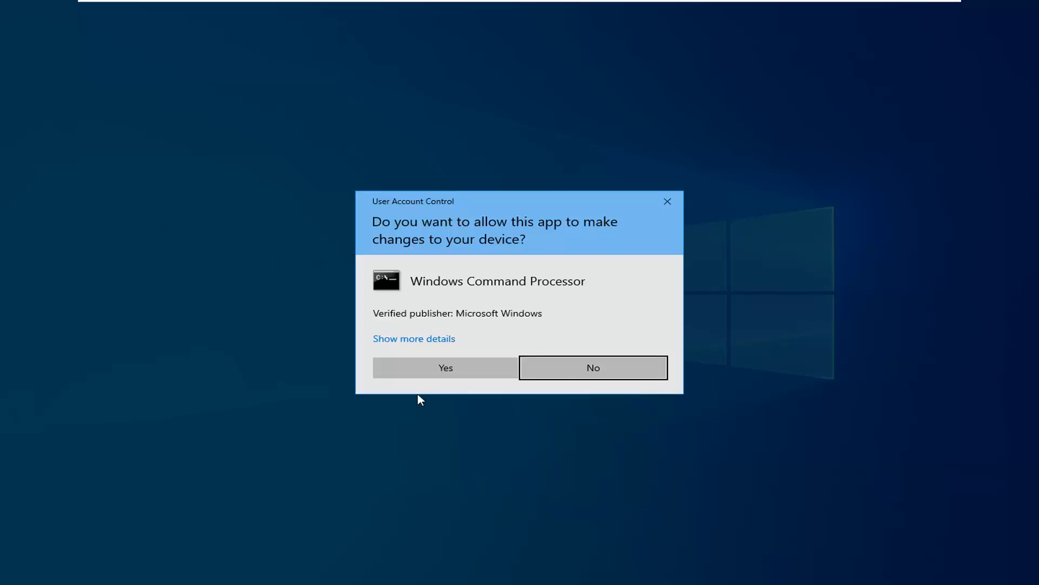
left_click(444, 367)
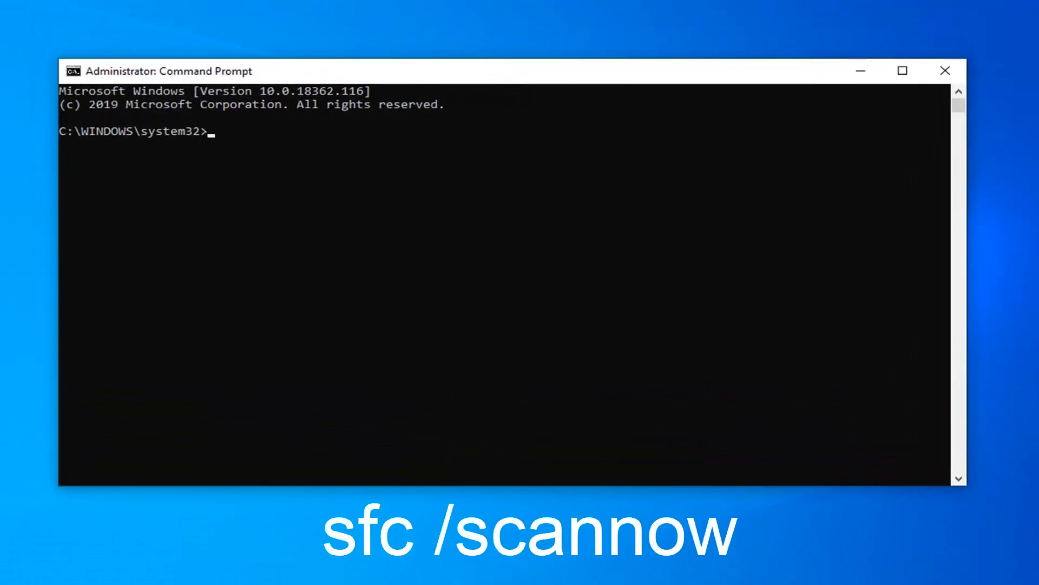
mouse_move(348, 157)
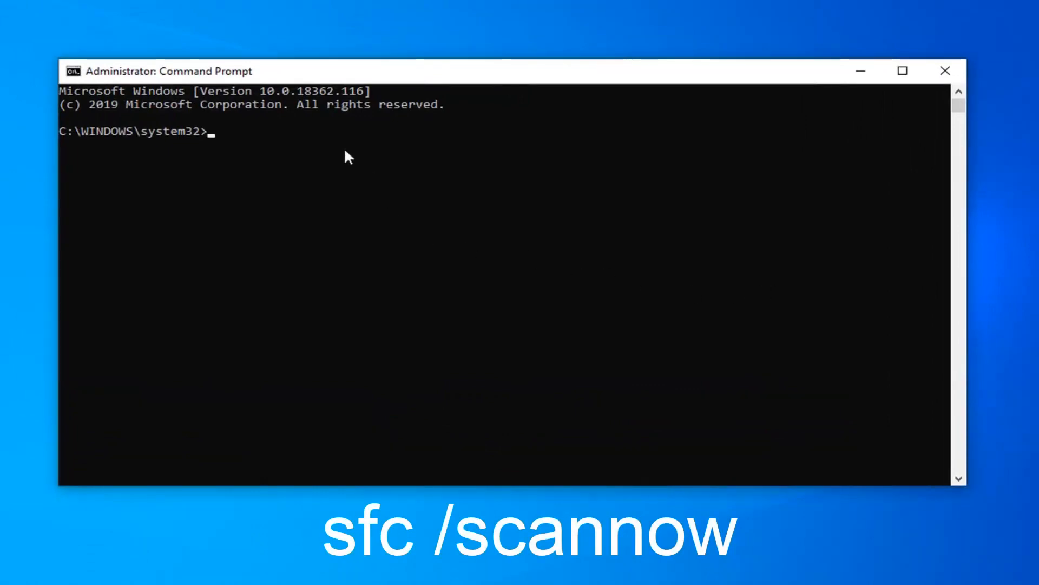
Step: Run the sfc /scannow system file check in the elevated Command Prompt
type("sfc /scann")
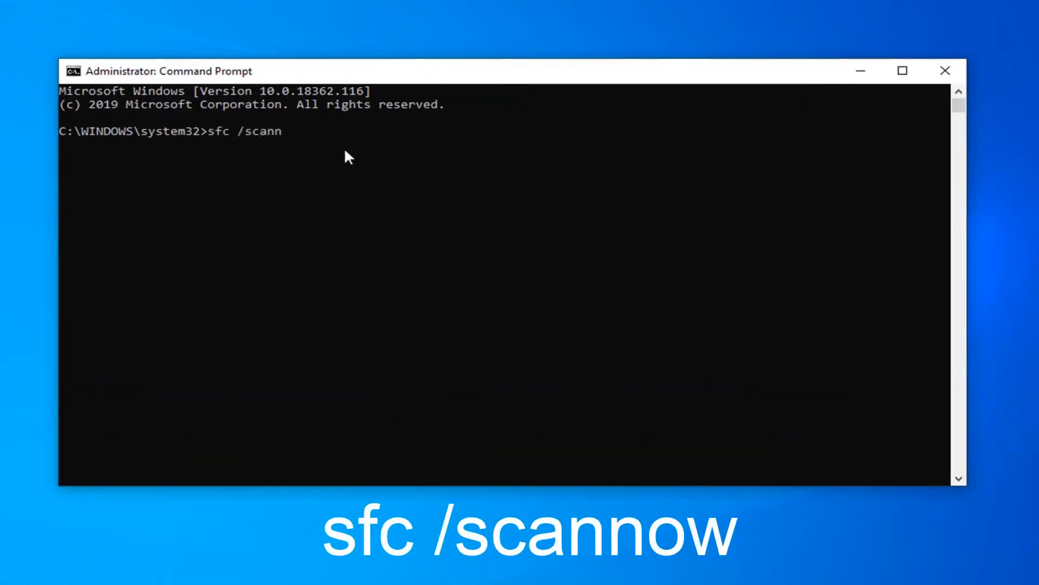
type("ow")
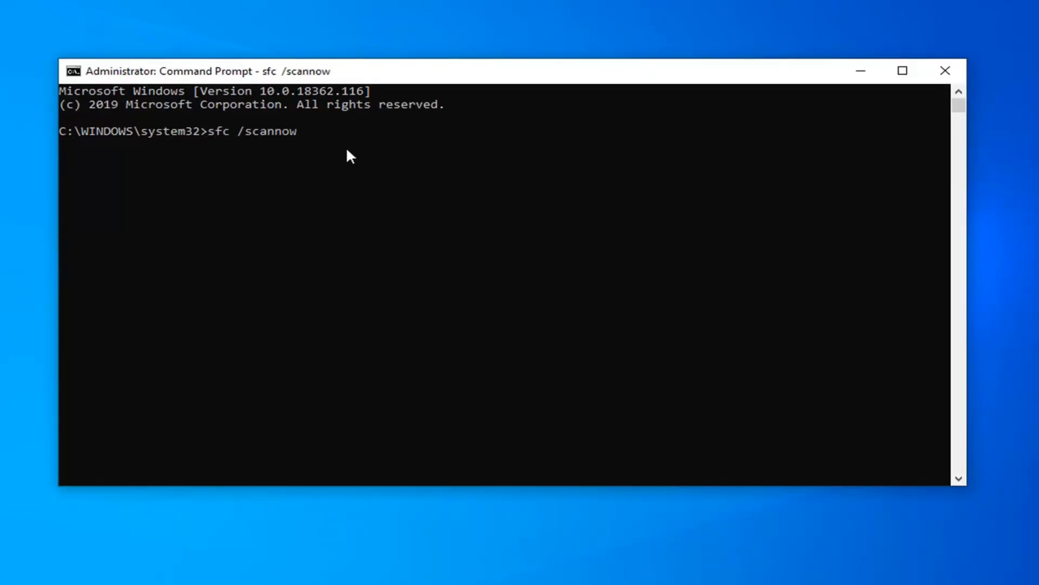